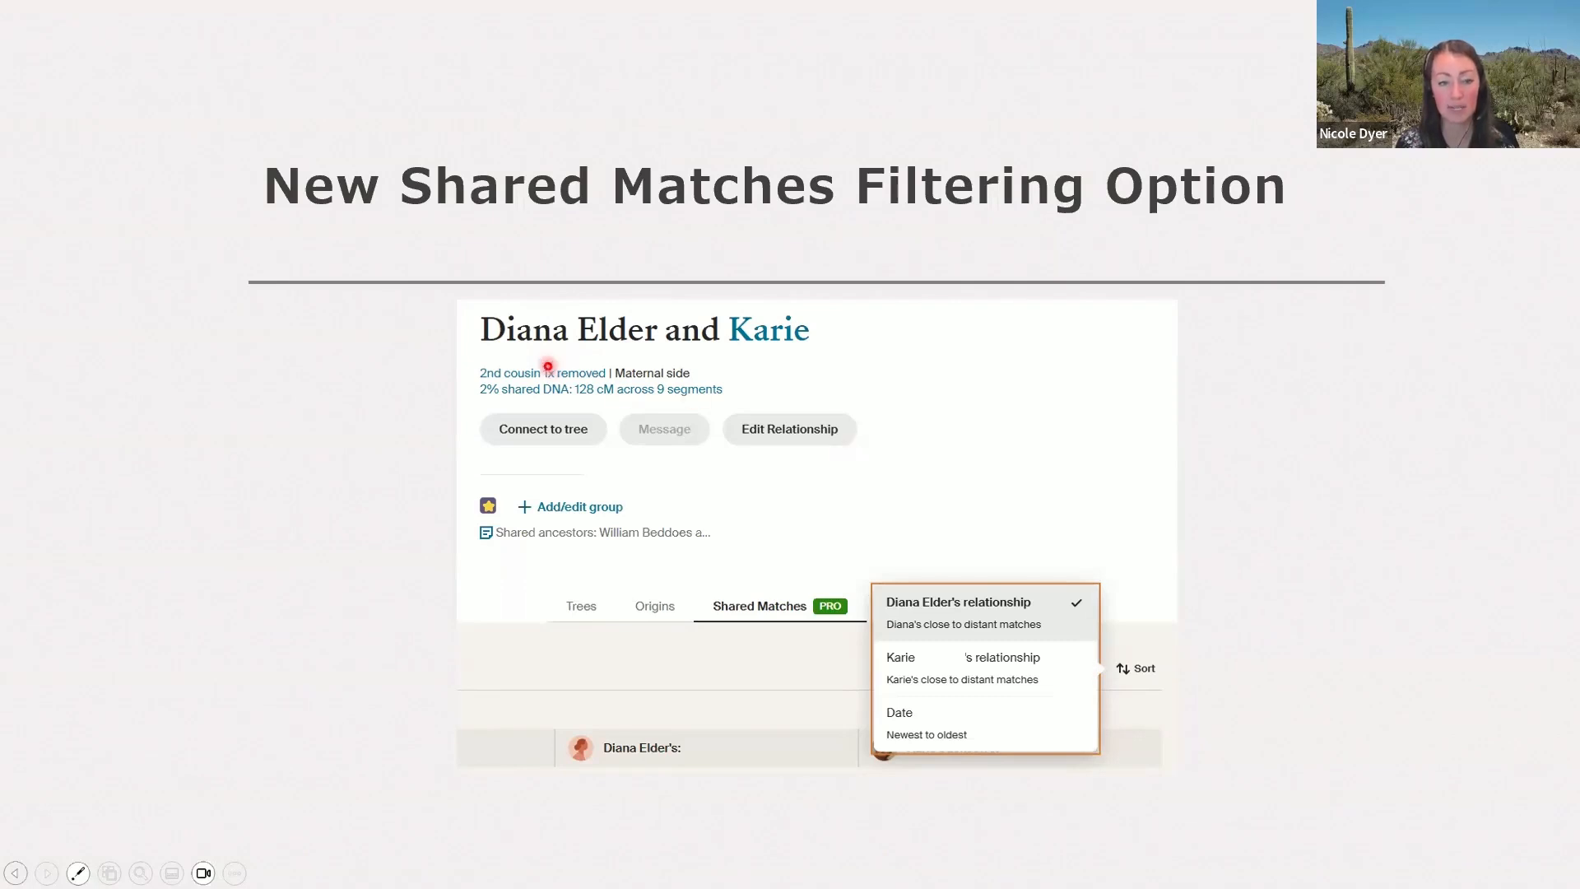
mouse_move(759, 359)
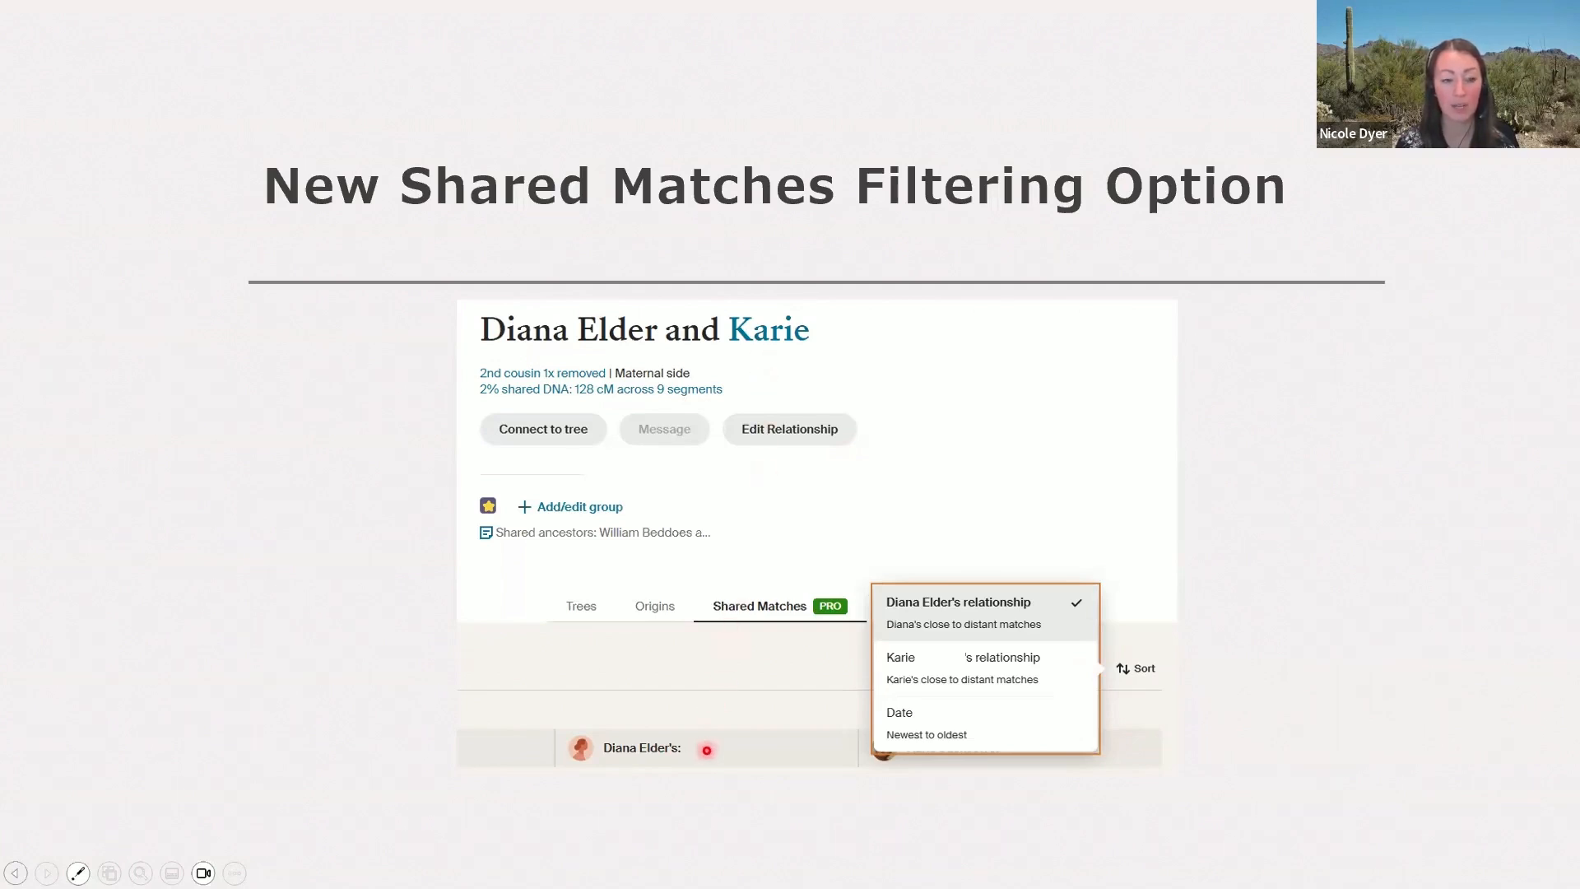
mouse_move(706, 808)
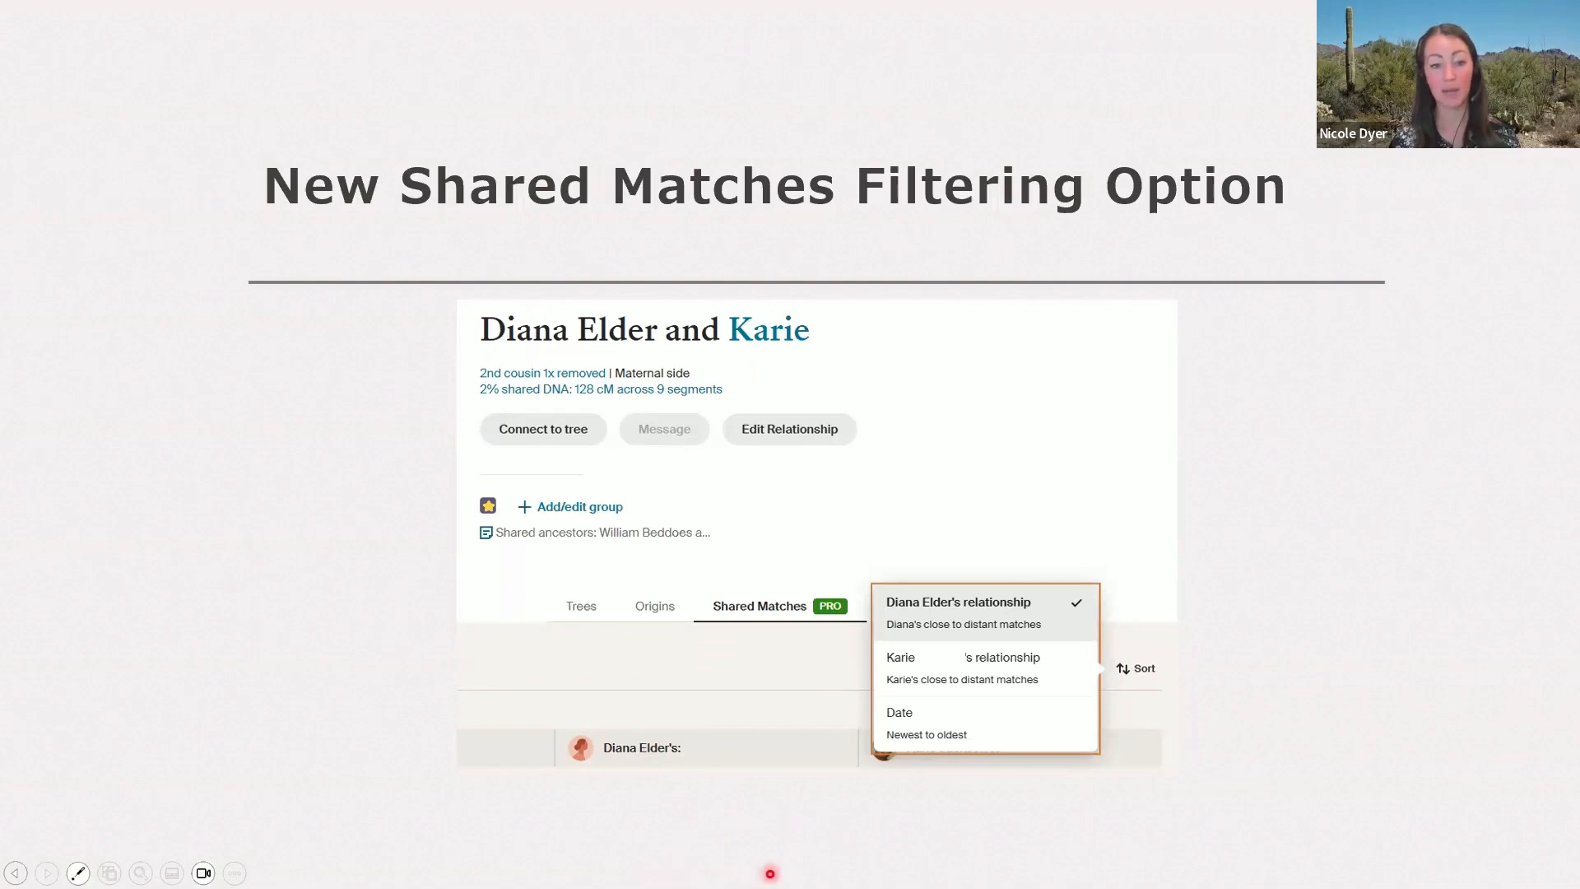
mouse_move(934, 782)
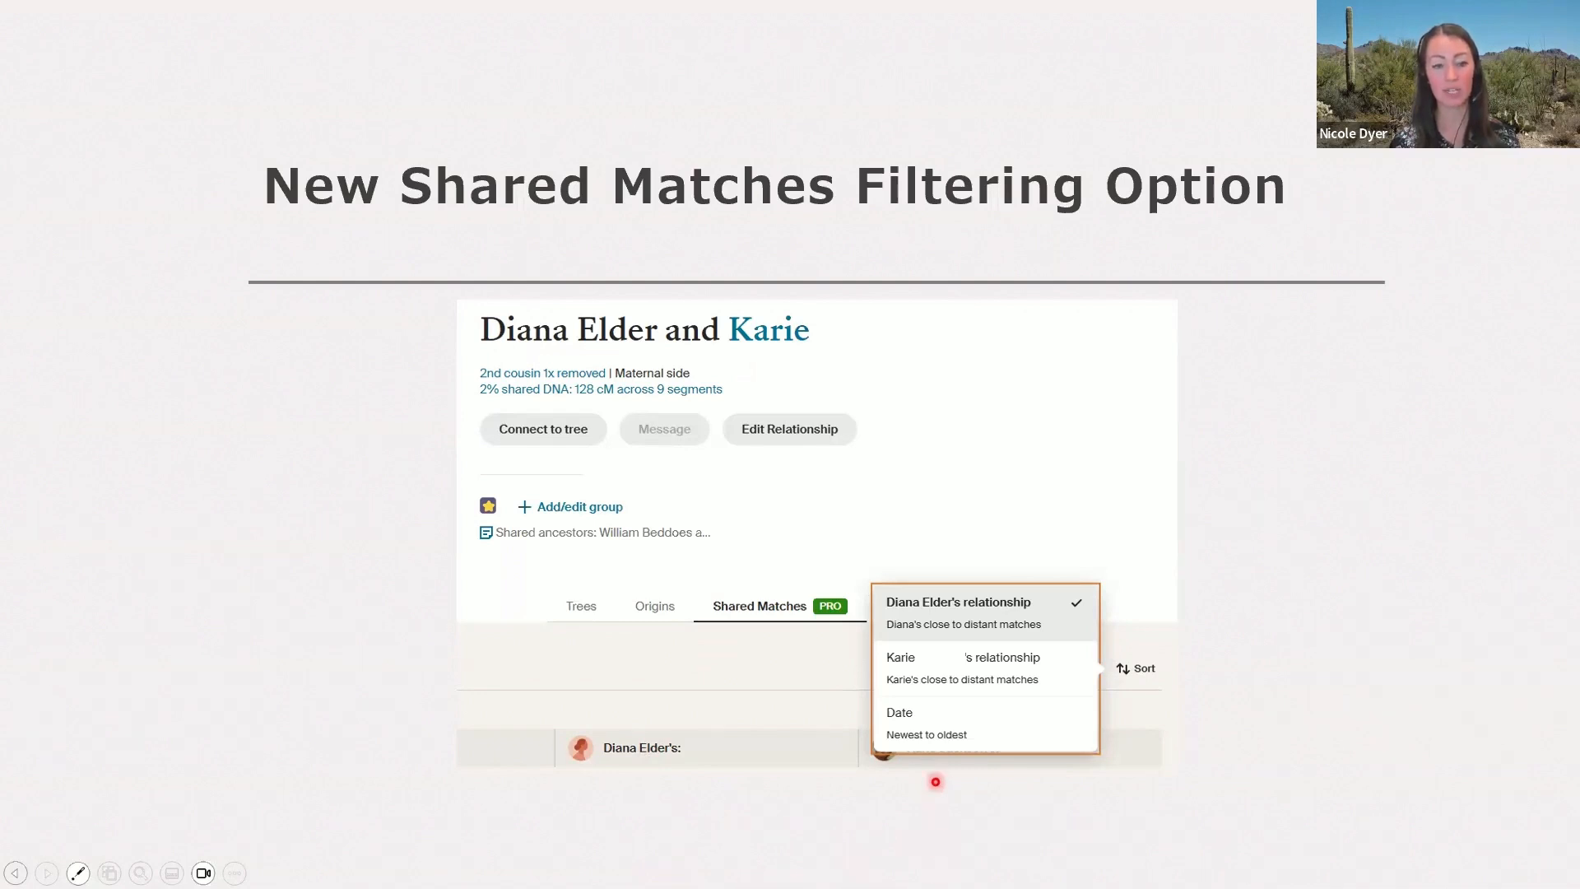
mouse_move(906, 859)
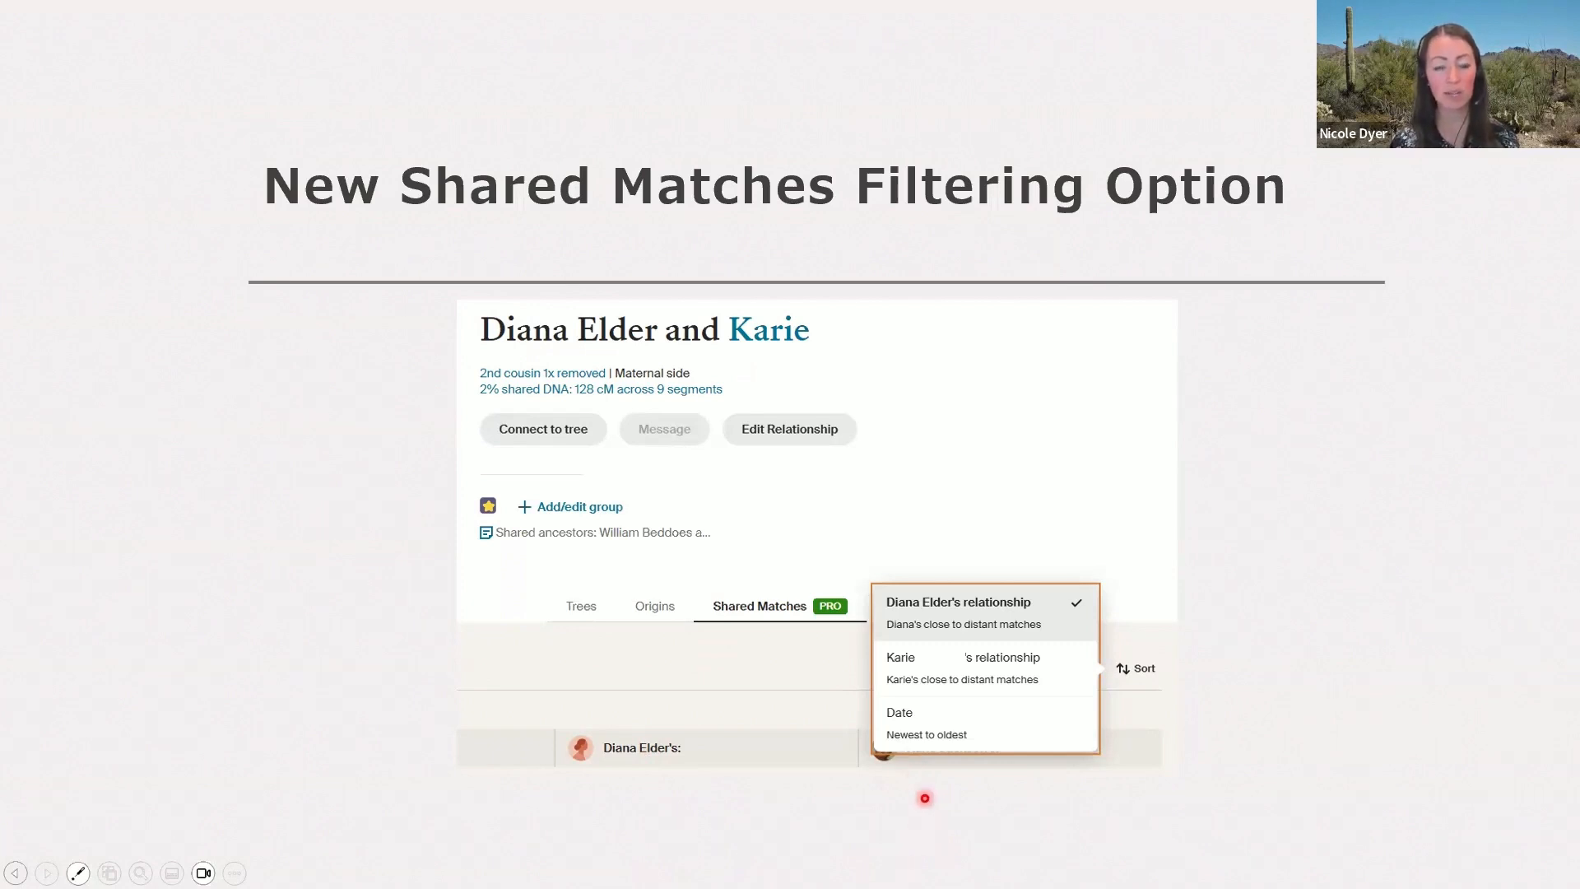
mouse_move(933, 786)
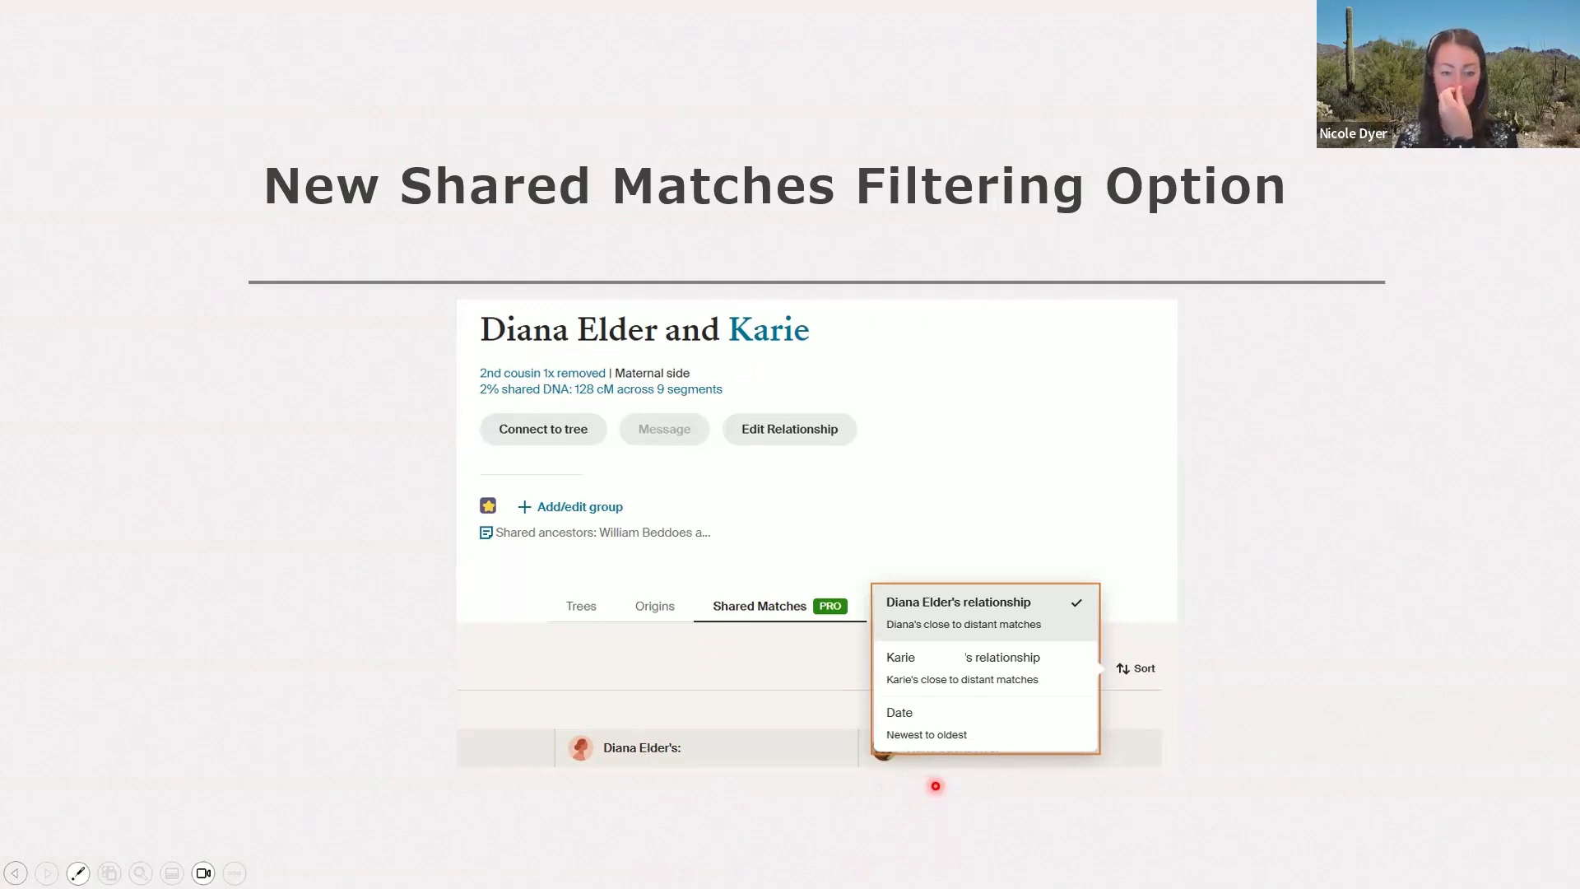
mouse_move(957, 807)
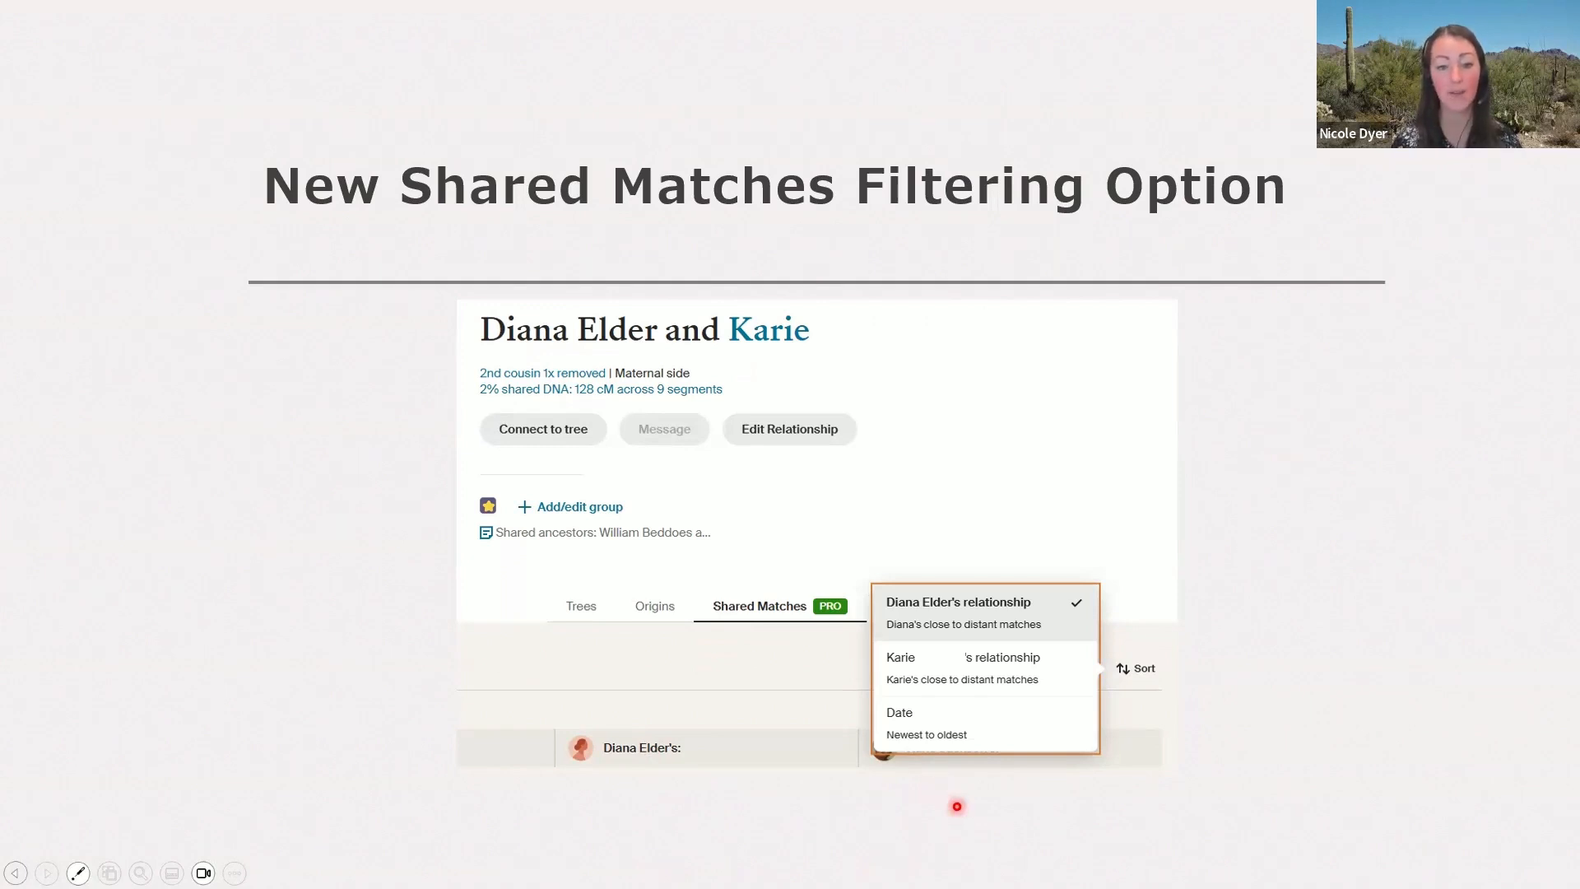
mouse_move(904, 679)
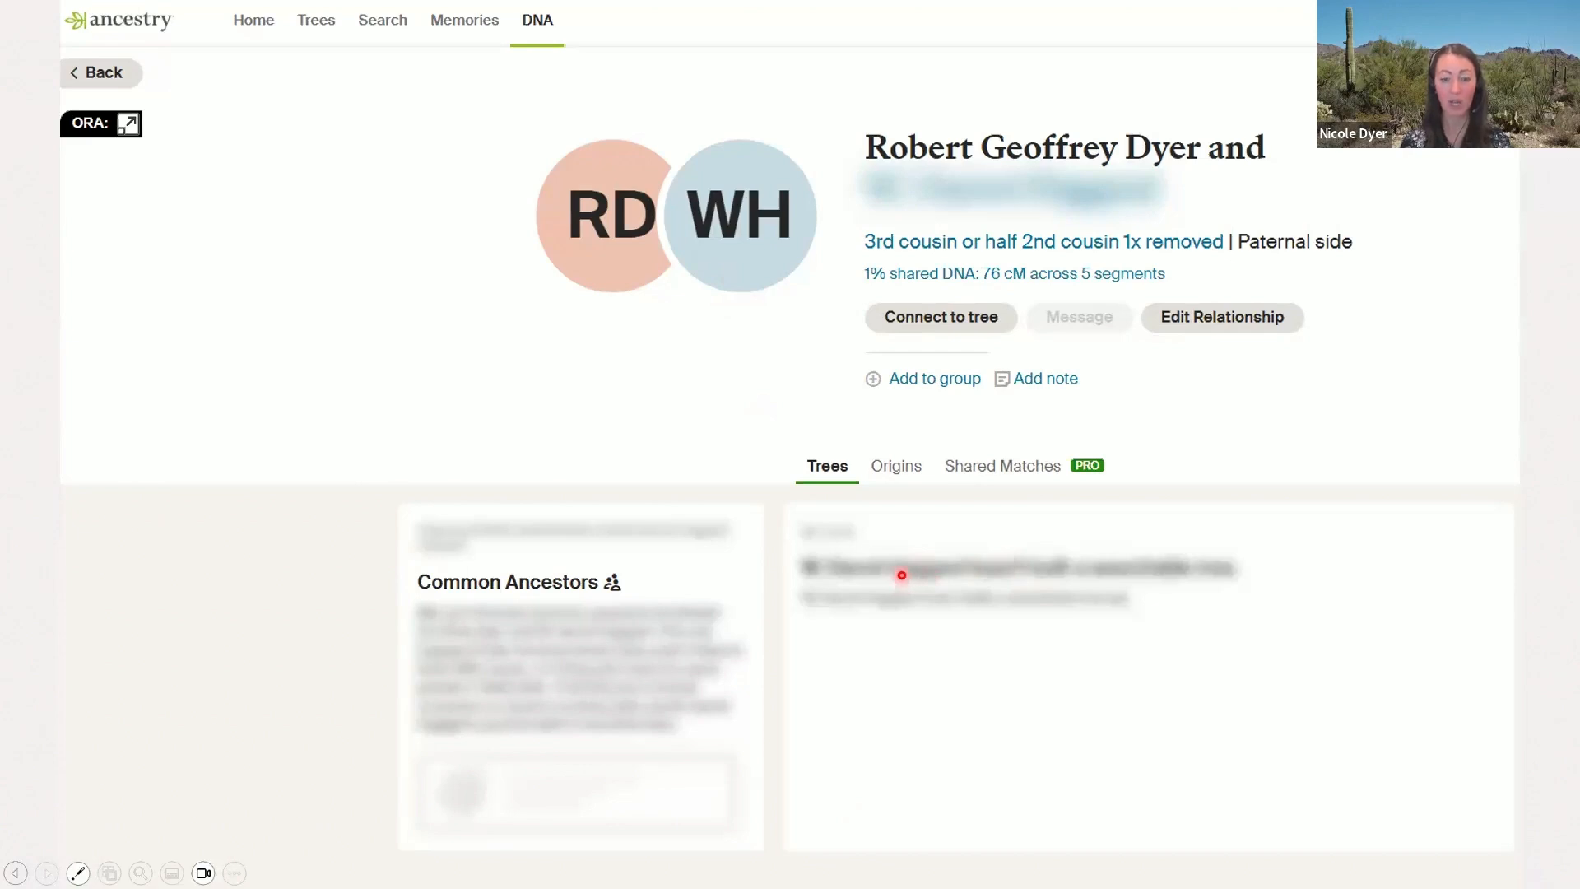
mouse_move(1314, 259)
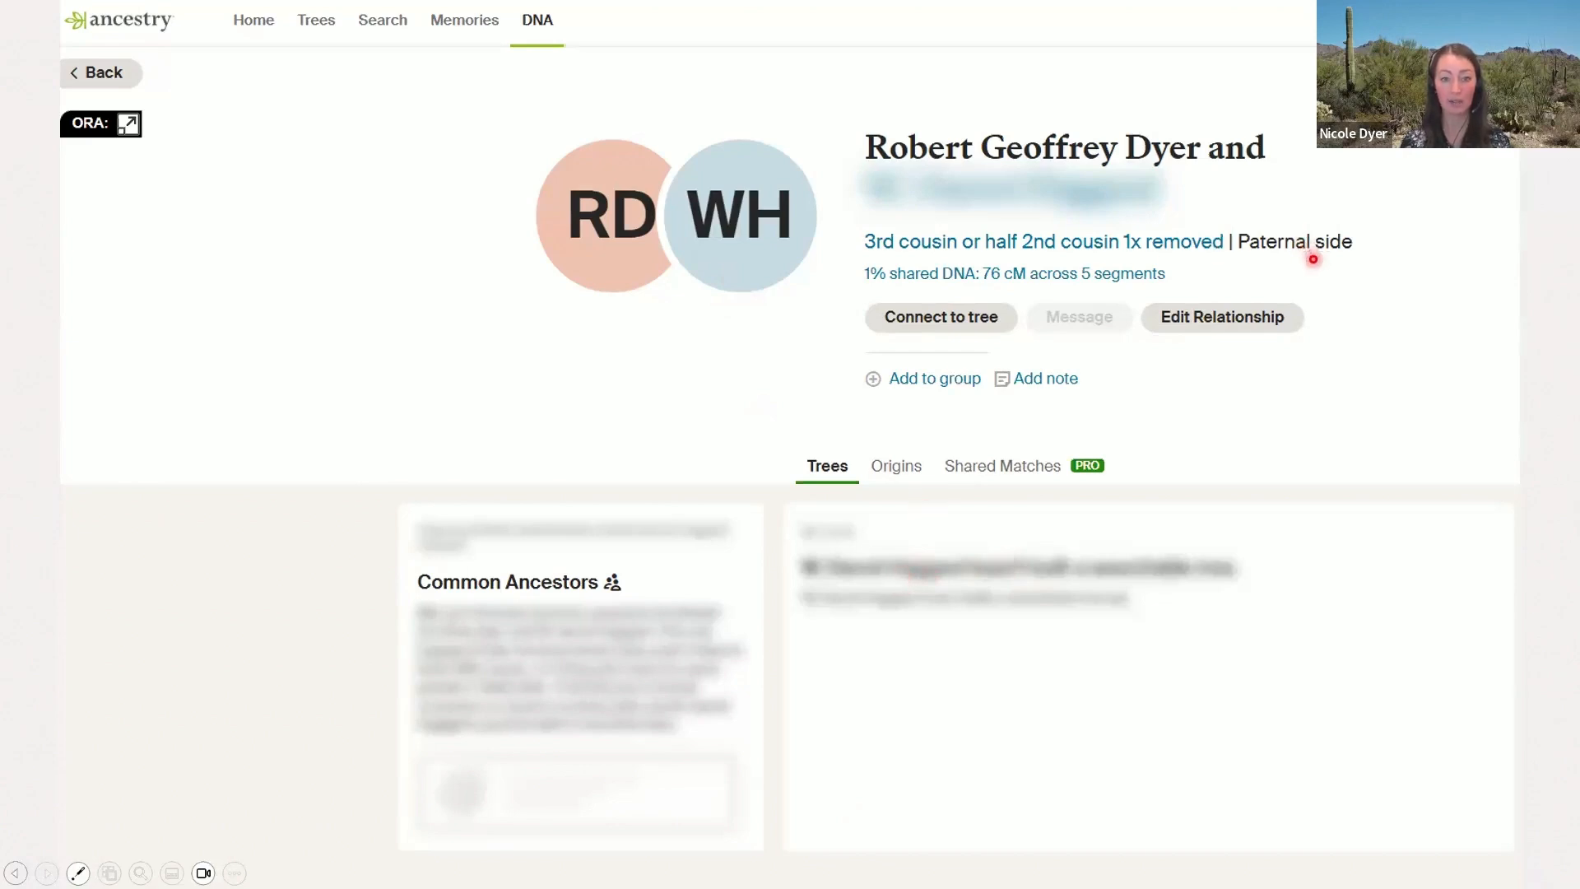
mouse_move(973, 309)
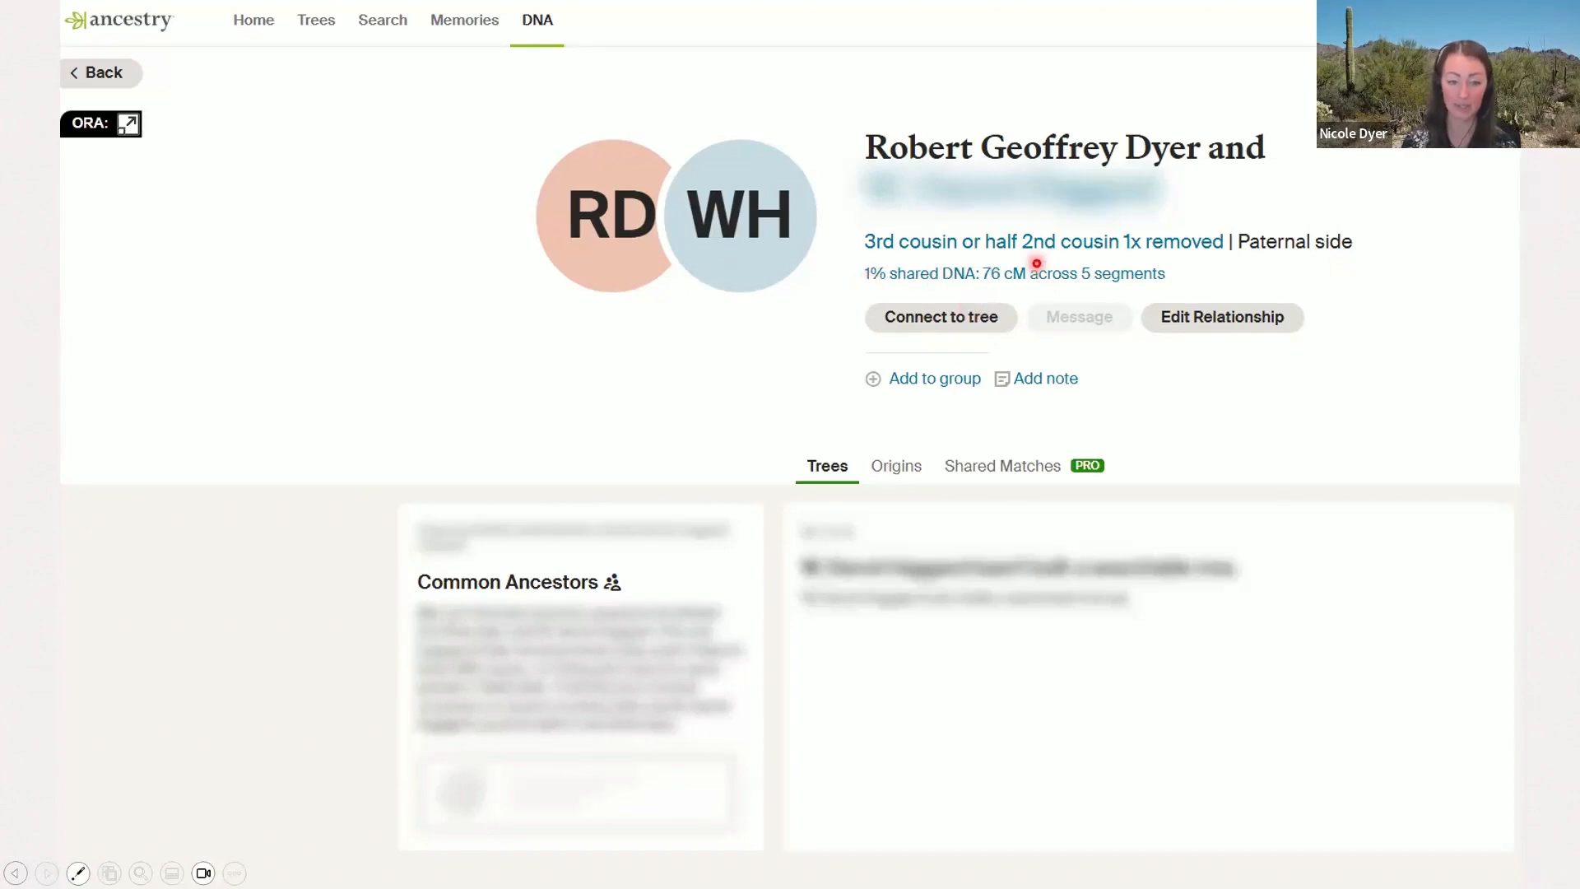
mouse_move(1092, 504)
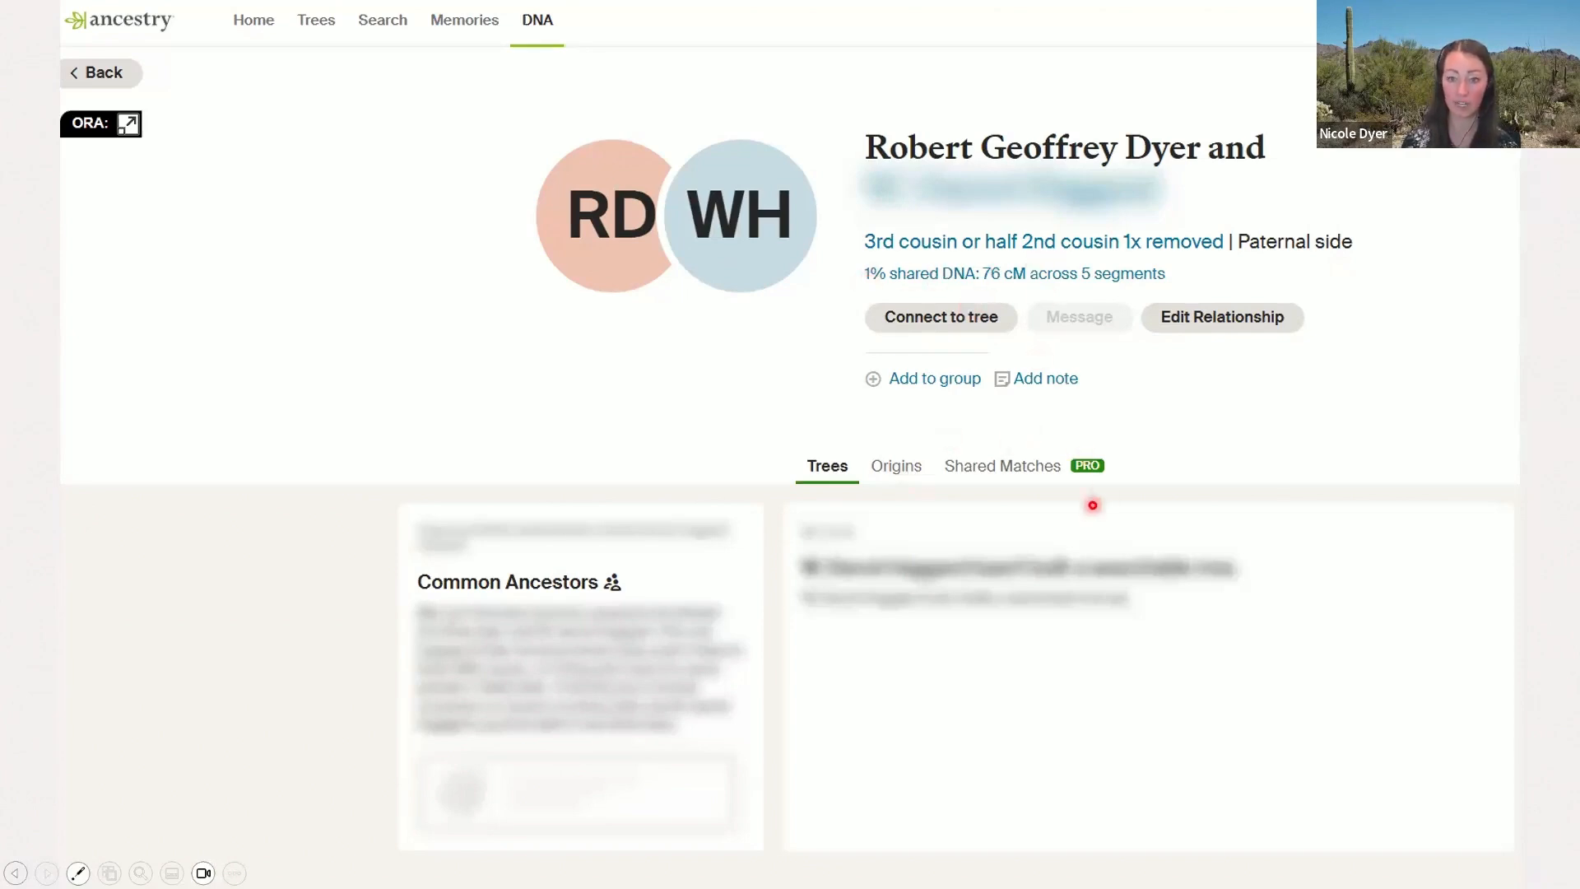
Advance through the shared matches slides to the list sorted by the second match's relationship.
click(1001, 464)
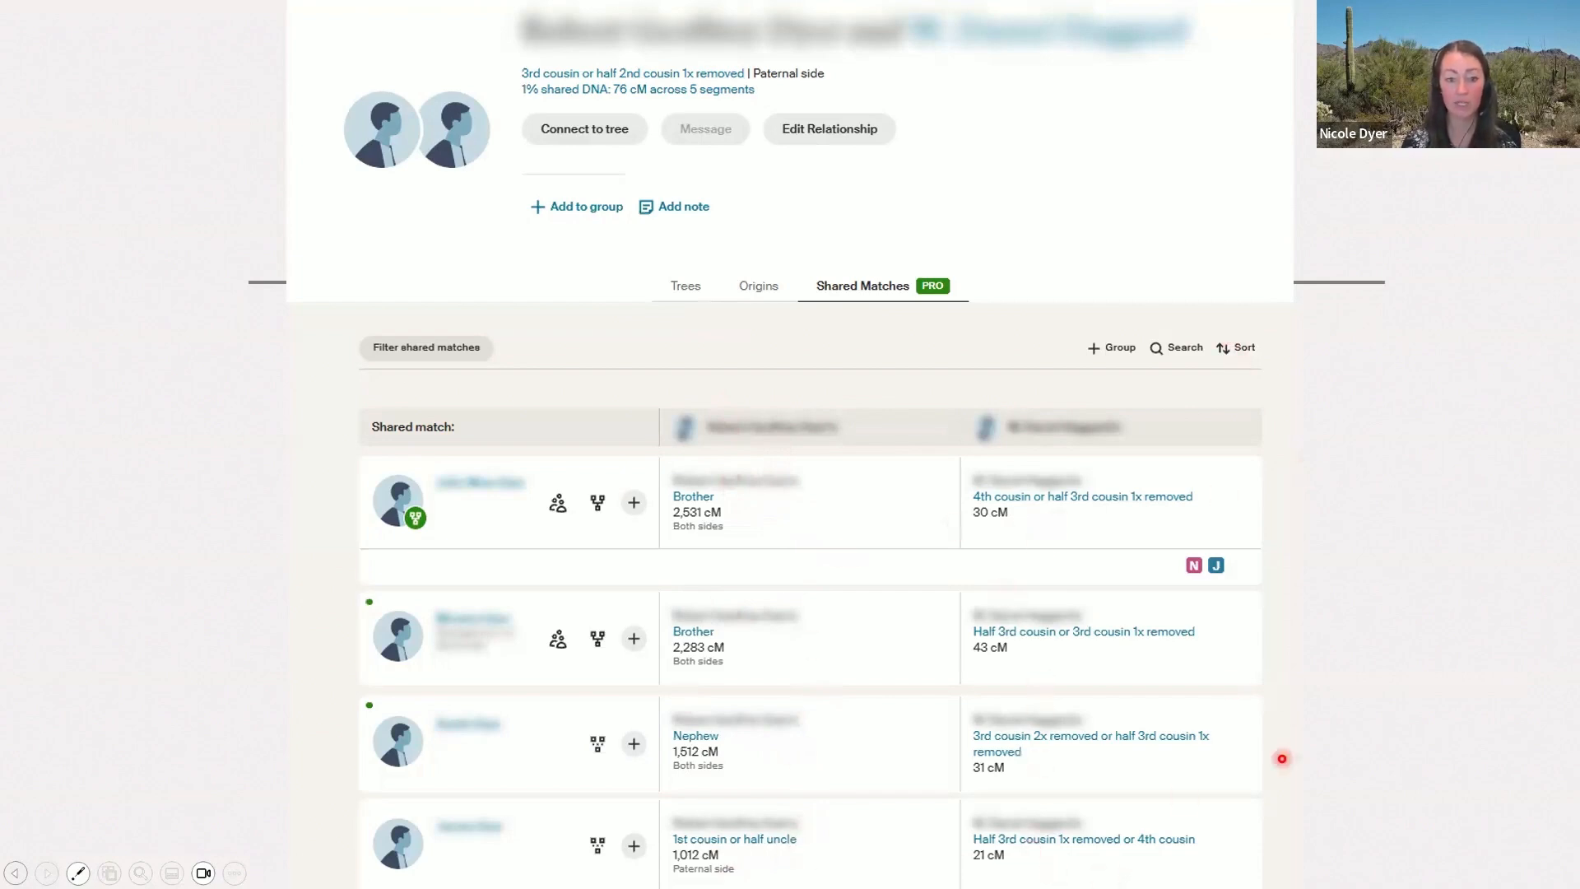
click(1236, 346)
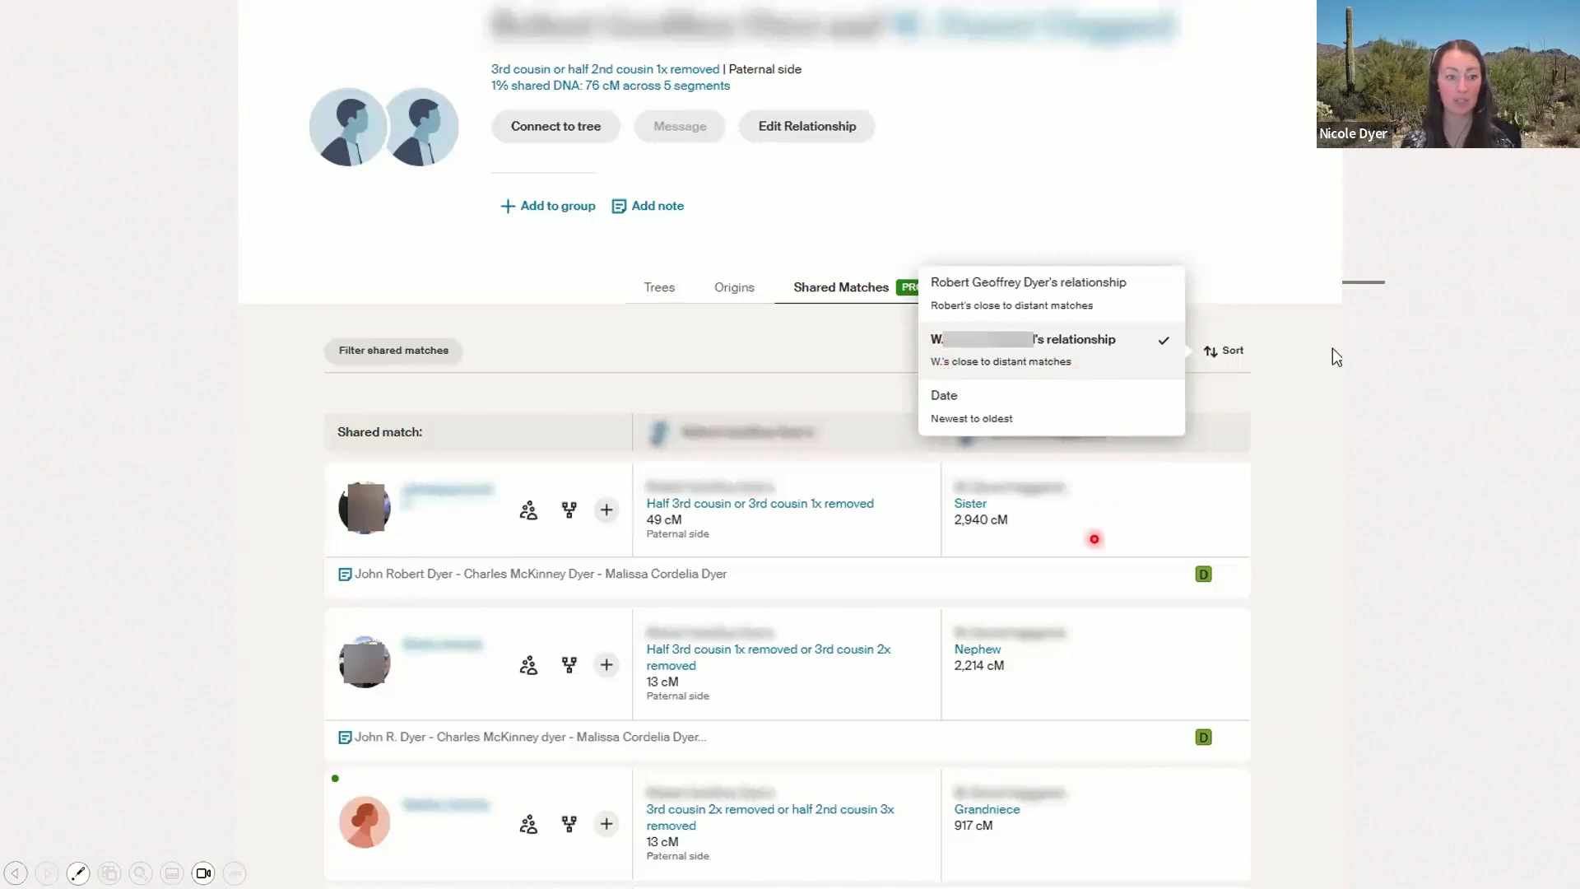
mouse_move(982, 570)
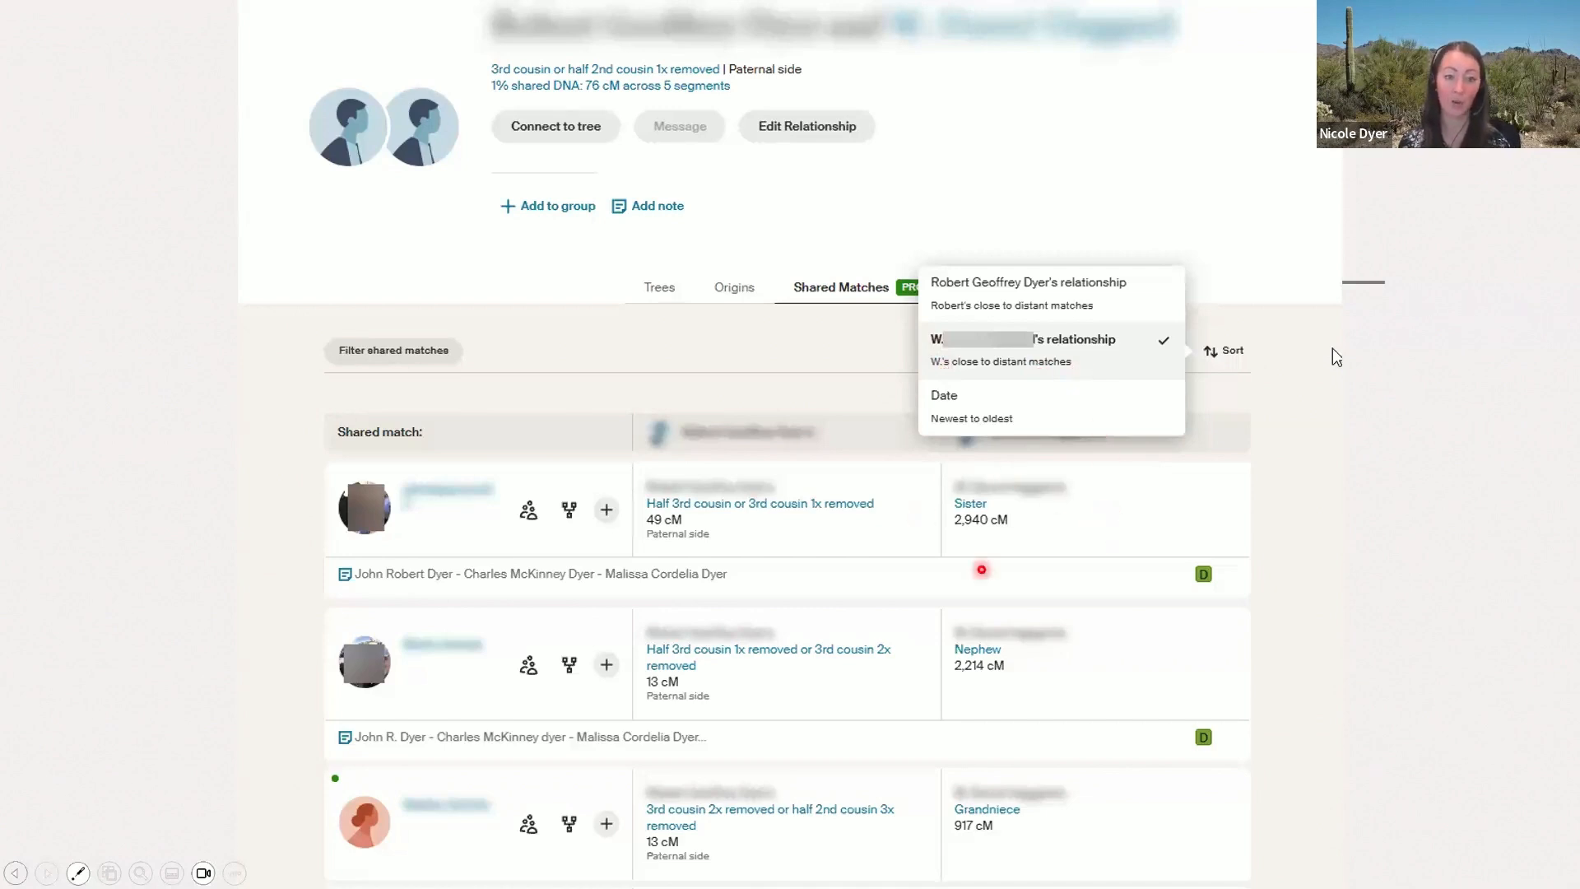